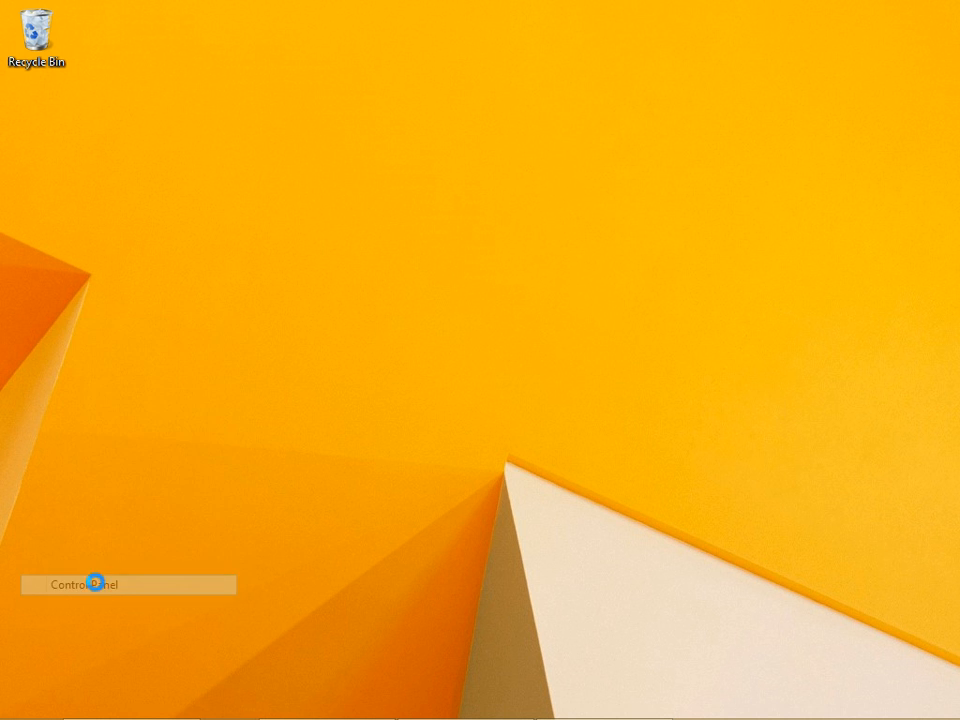
# Step: Reach the BitLocker Drive Encryption page from All Control Panel Items
pyautogui.click(108, 584)
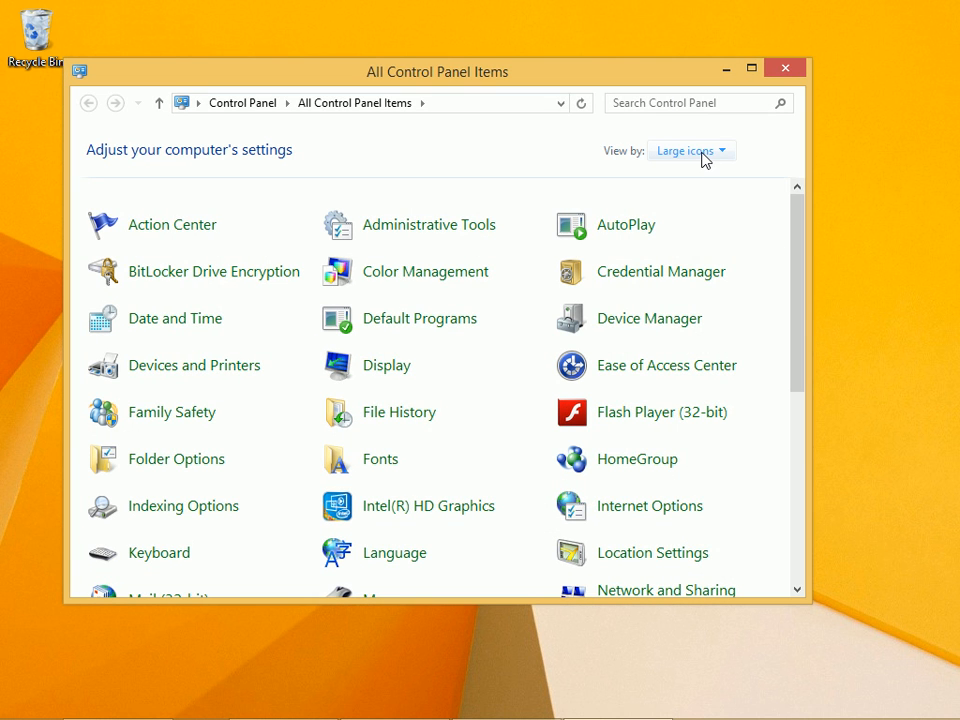
pyautogui.moveTo(172, 224)
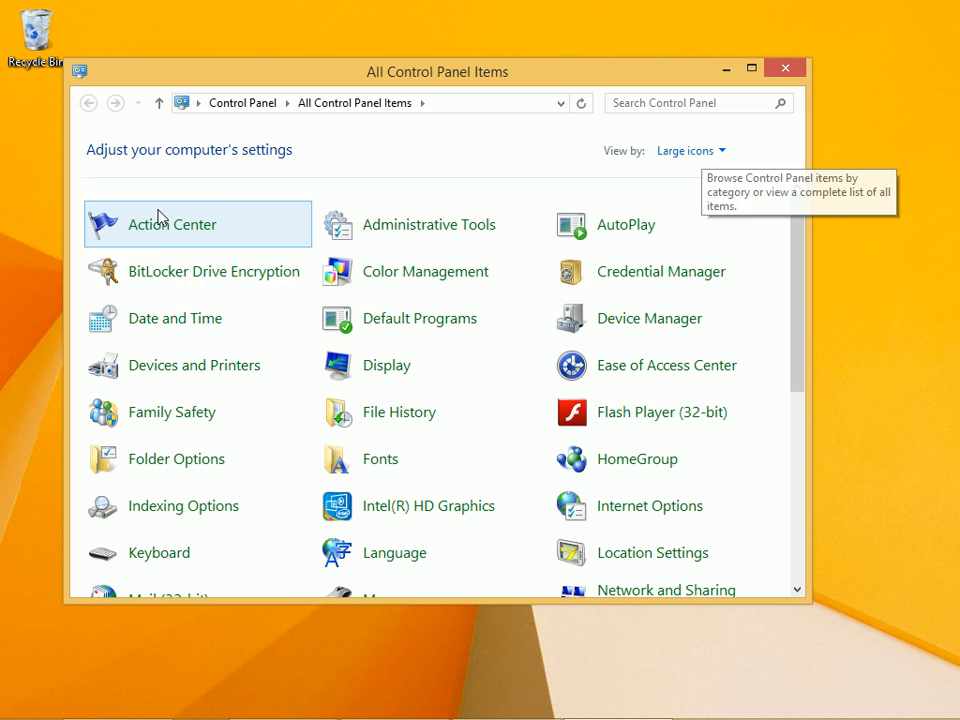
pyautogui.moveTo(164, 272)
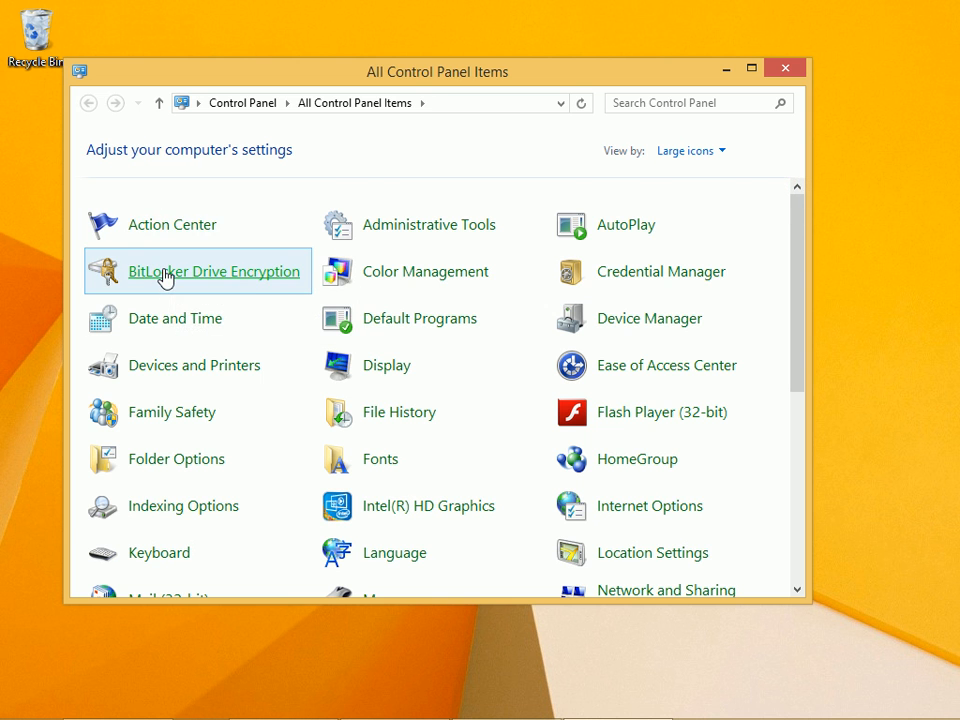
pyautogui.click(214, 272)
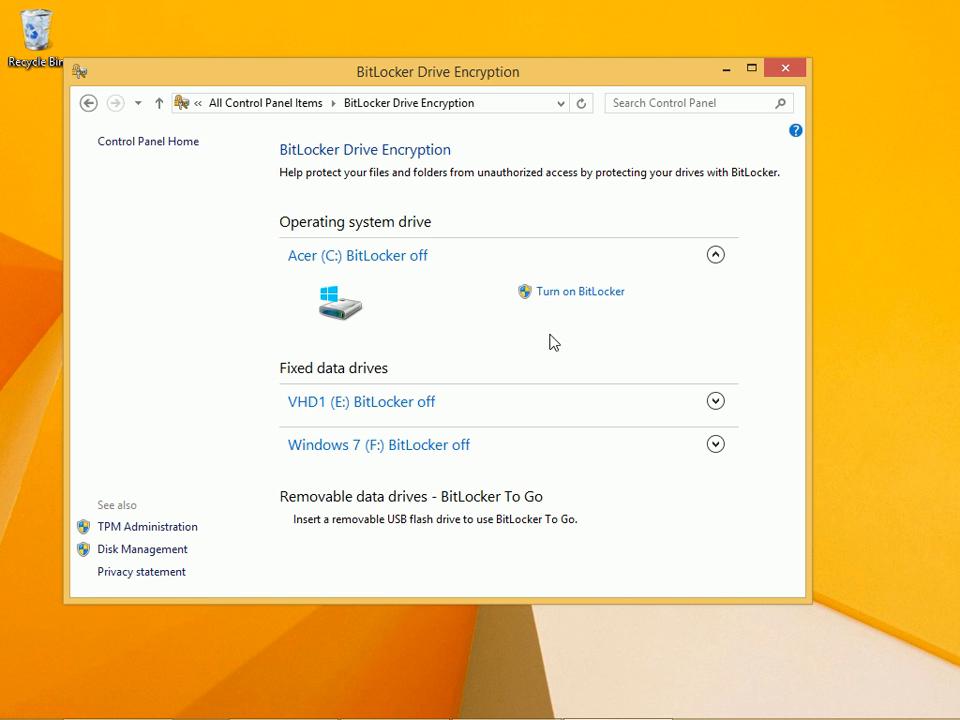
pyautogui.moveTo(580, 292)
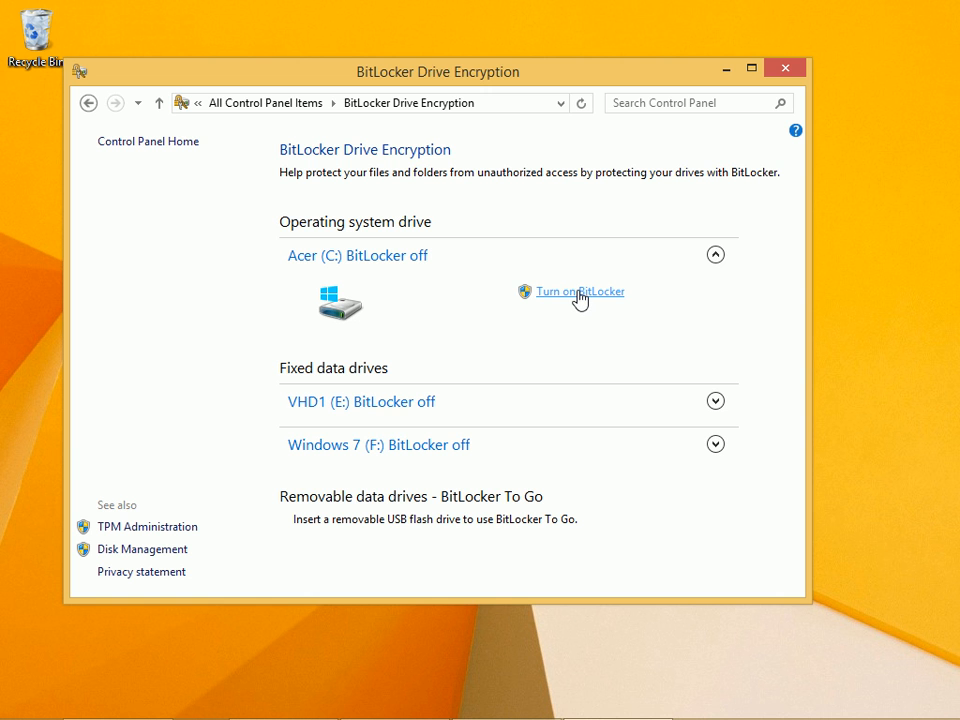
# Step: Attempt Turn on BitLocker for drive C: and dismiss the missing-TPM error
pyautogui.click(580, 292)
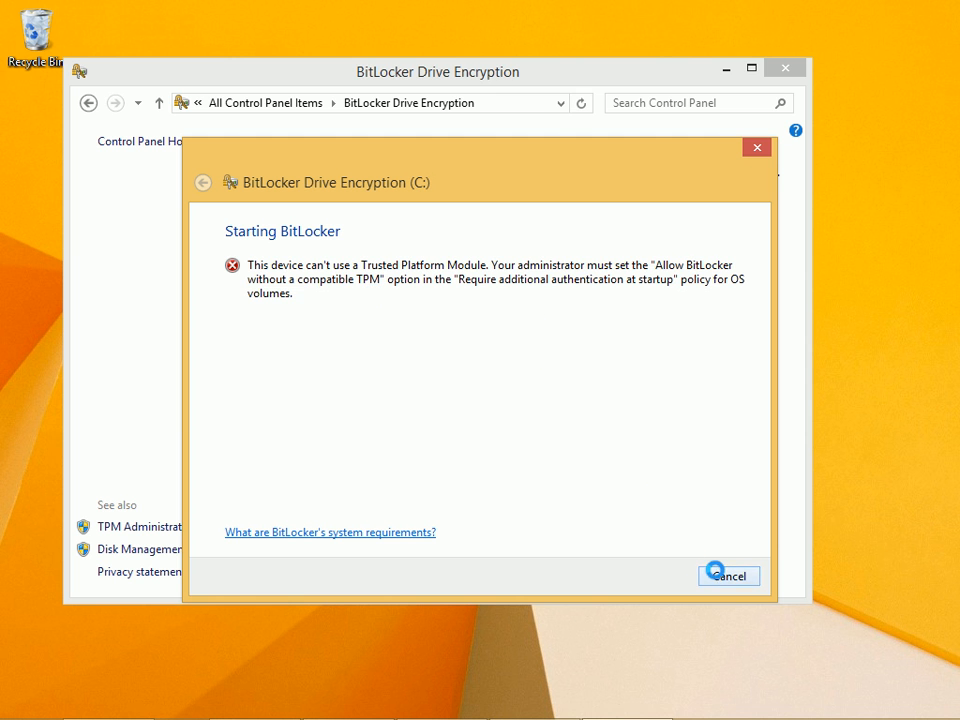
pyautogui.click(728, 576)
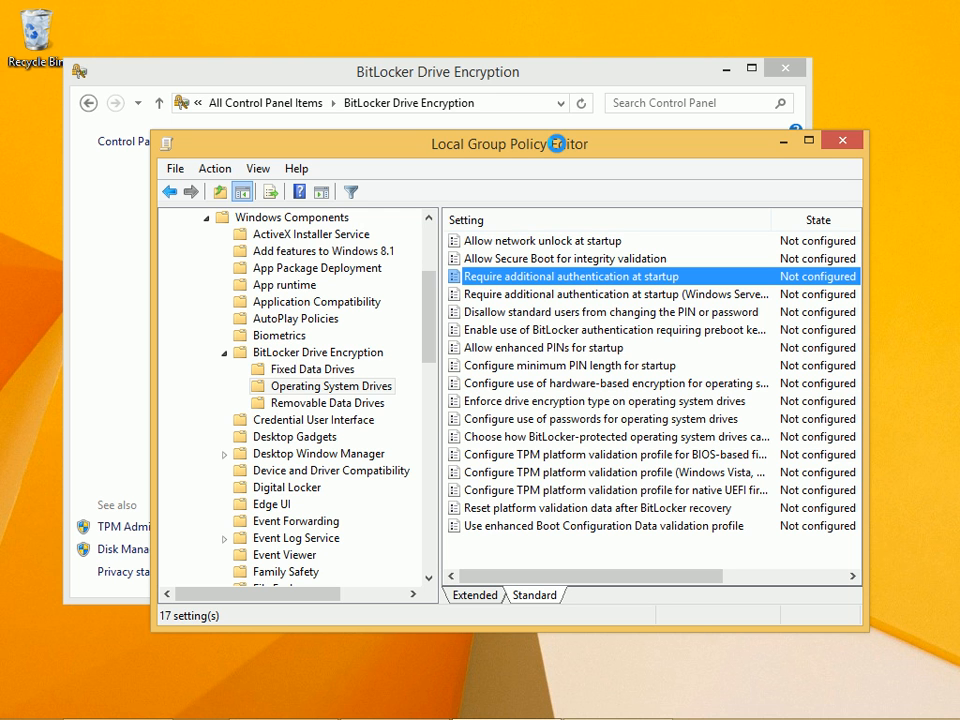
# Step: Maximize the policy editor and select the Operating System Drives folder
pyautogui.click(808, 140)
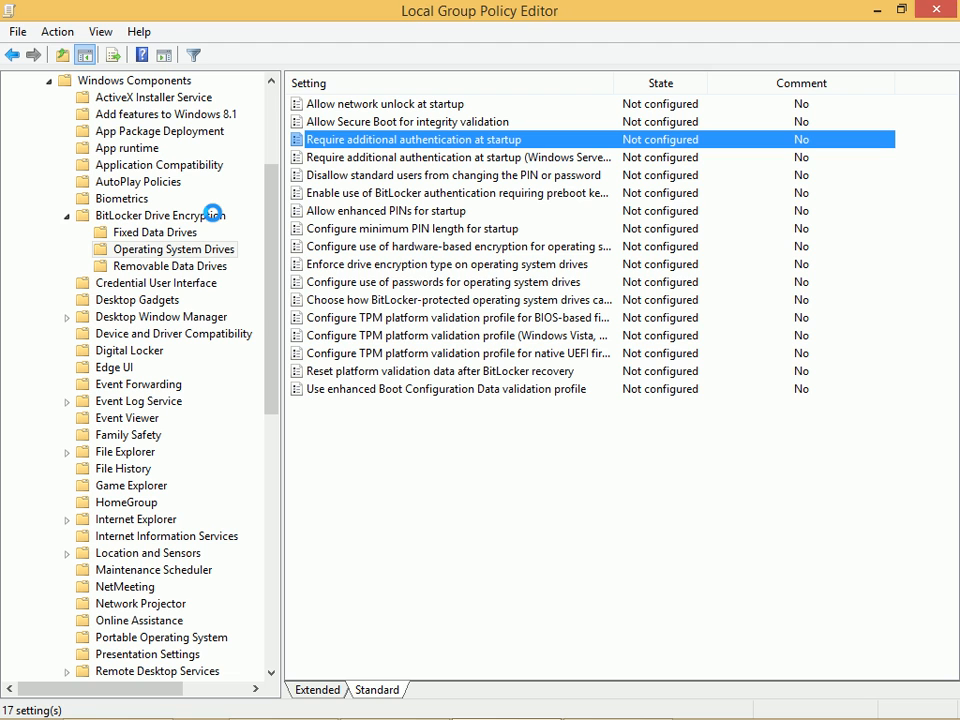
pyautogui.moveTo(144, 248)
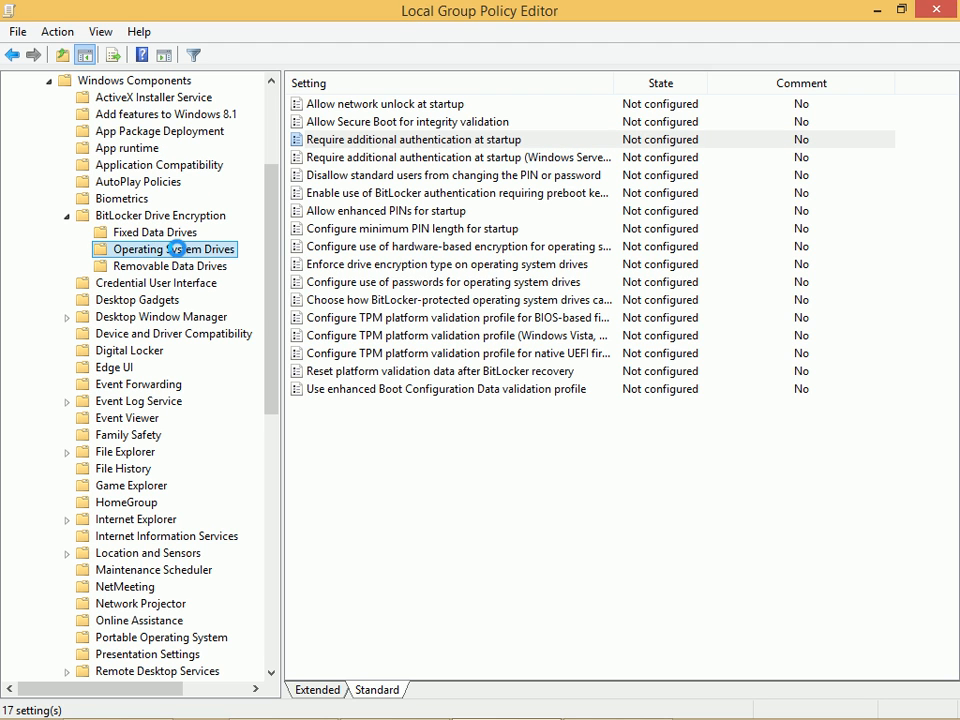
pyautogui.click(414, 140)
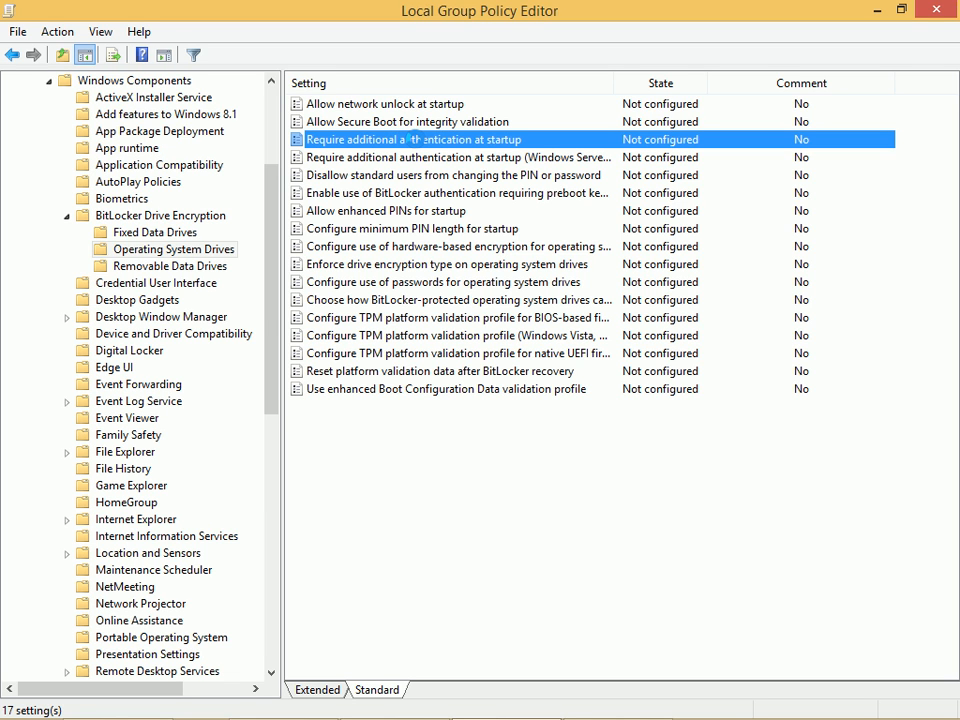
# Step: Set 'Require additional authentication at startup' to Enabled with BitLocker allowed without a compatible TPM
pyautogui.doubleClick(412, 140)
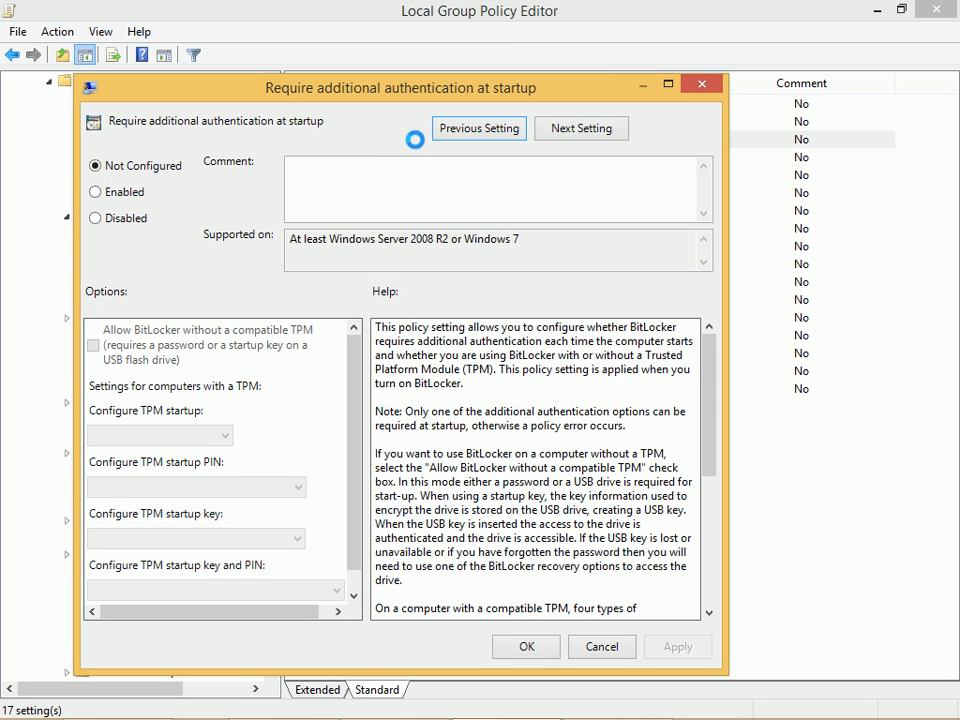
pyautogui.click(96, 192)
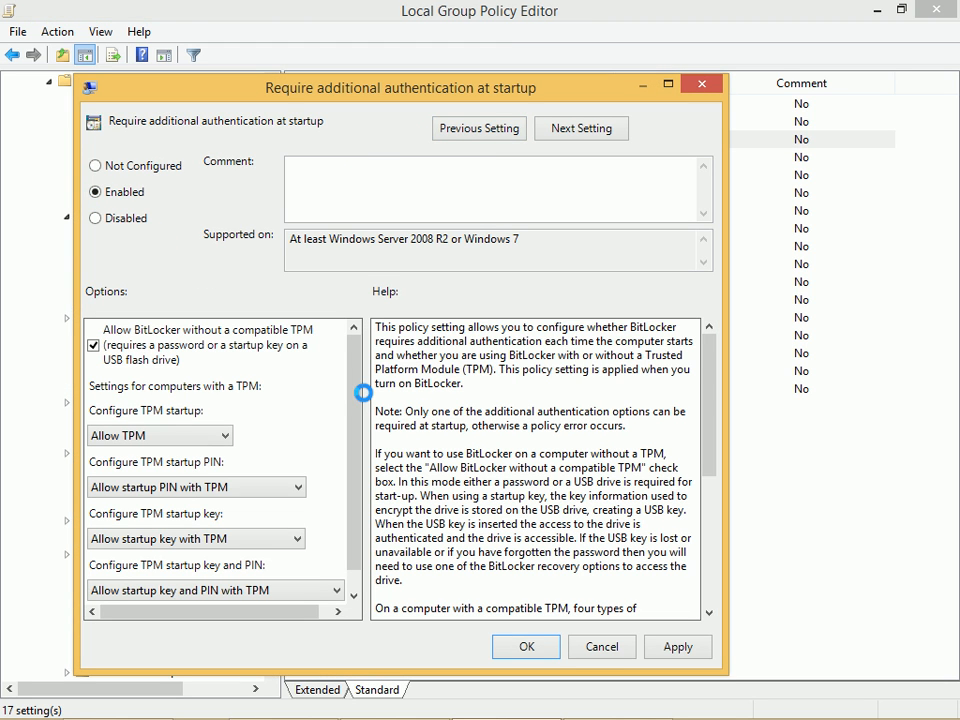
pyautogui.moveTo(516, 390)
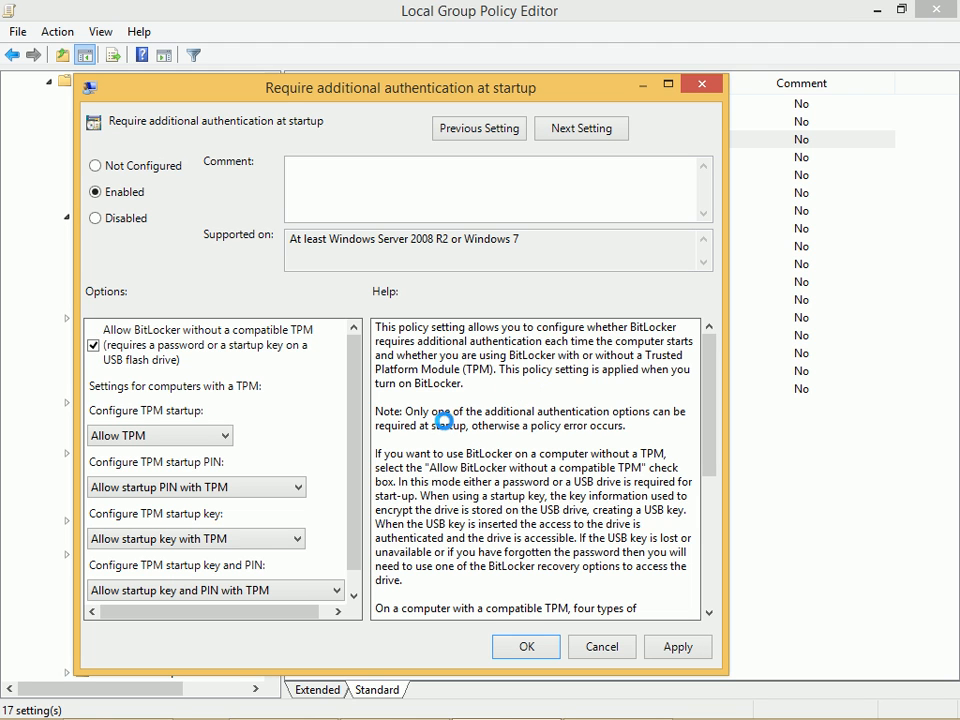
pyautogui.click(526, 648)
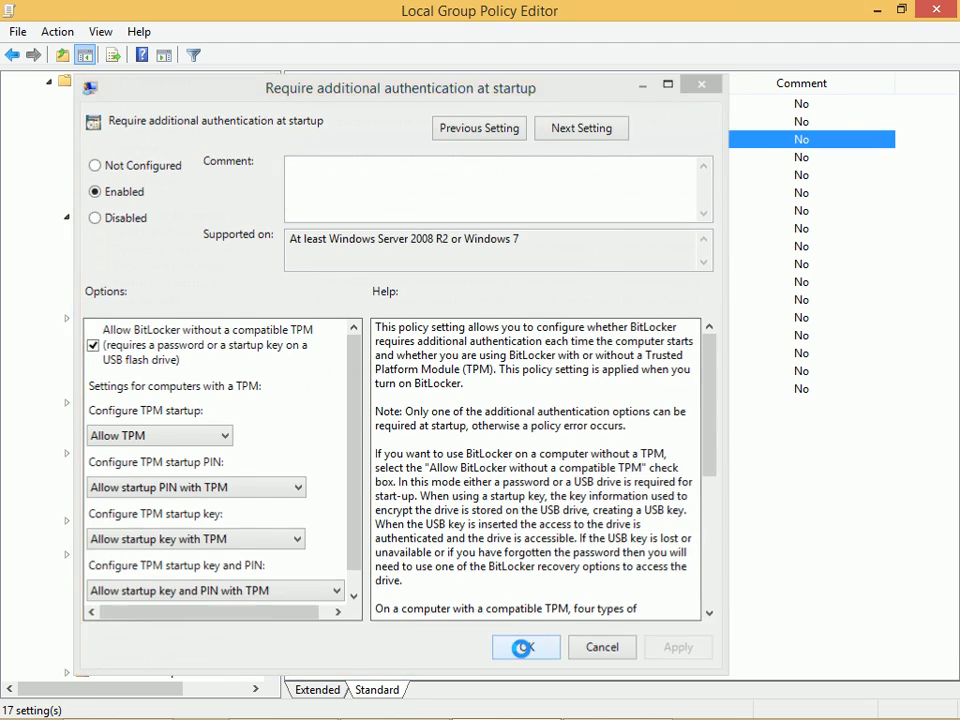
pyautogui.click(524, 648)
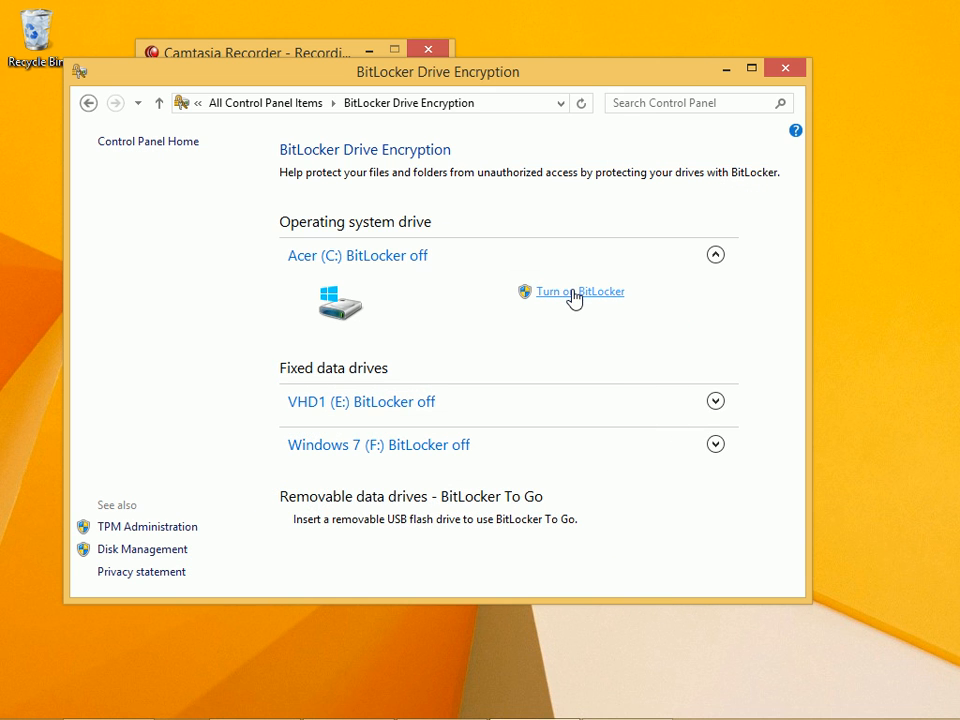
# Step: Restart BitLocker setup for C:, choose password unlock and enter the password twice
pyautogui.click(578, 292)
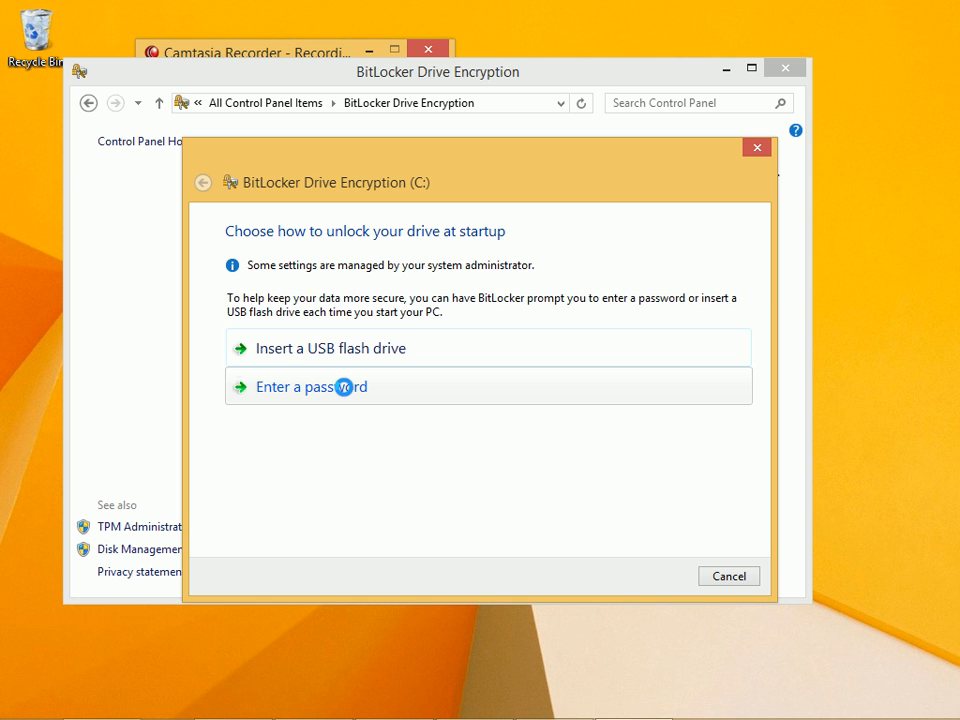
pyautogui.click(312, 388)
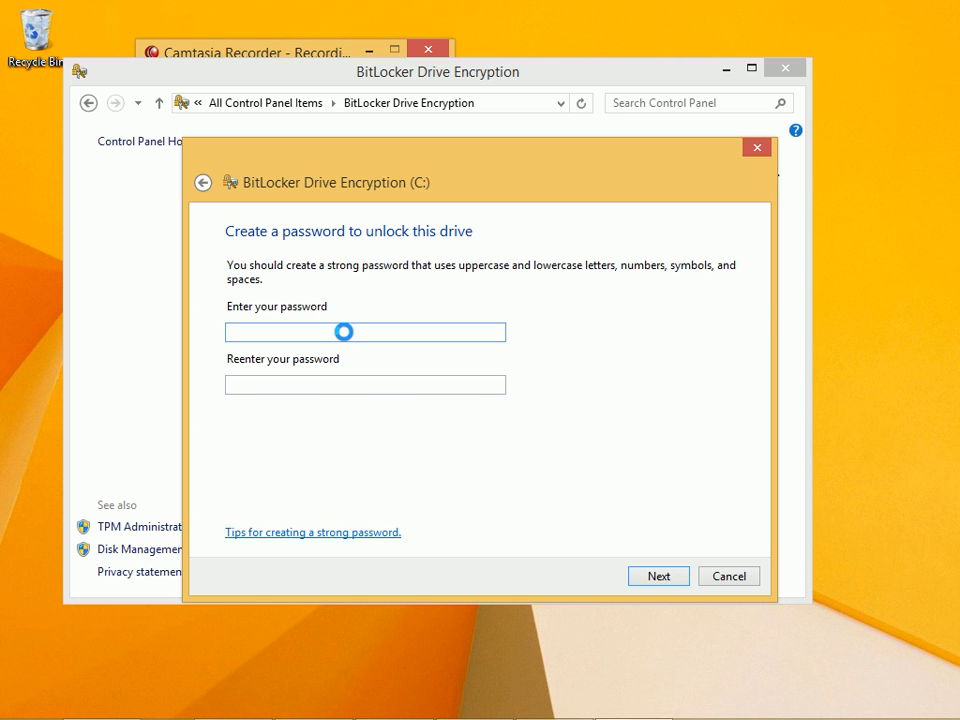
pyautogui.moveTo(324, 340)
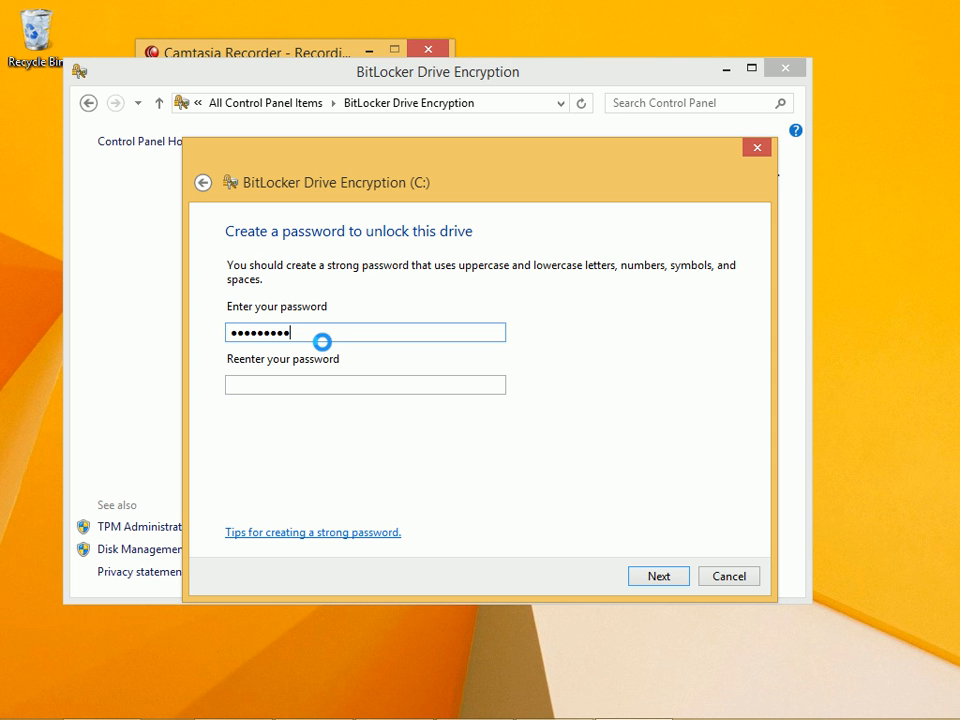
pyautogui.write('•••')
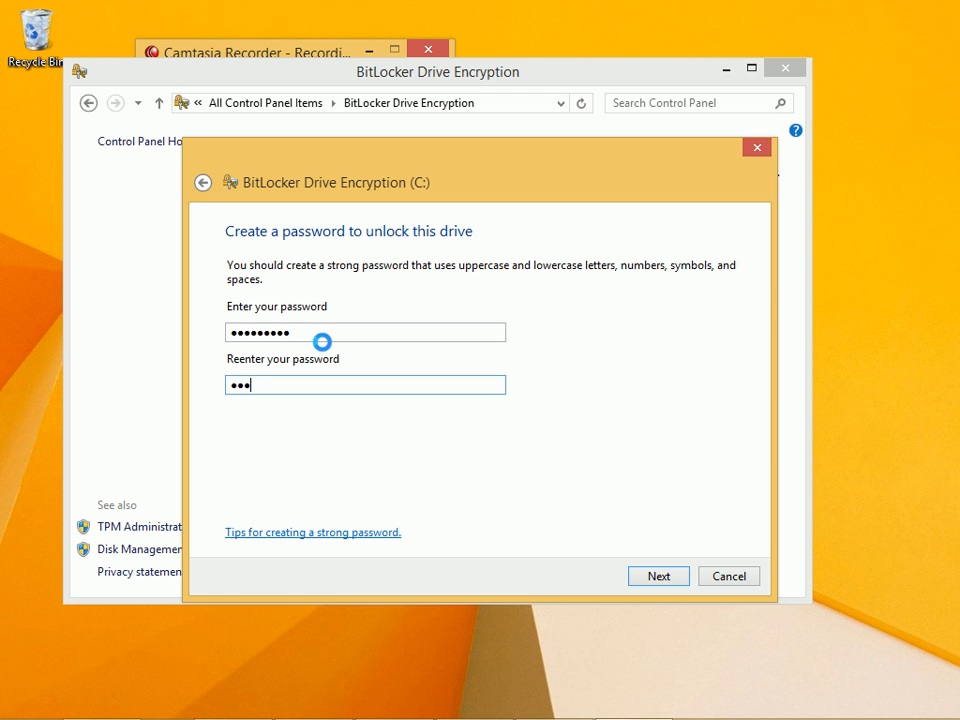
pyautogui.write('••••••')
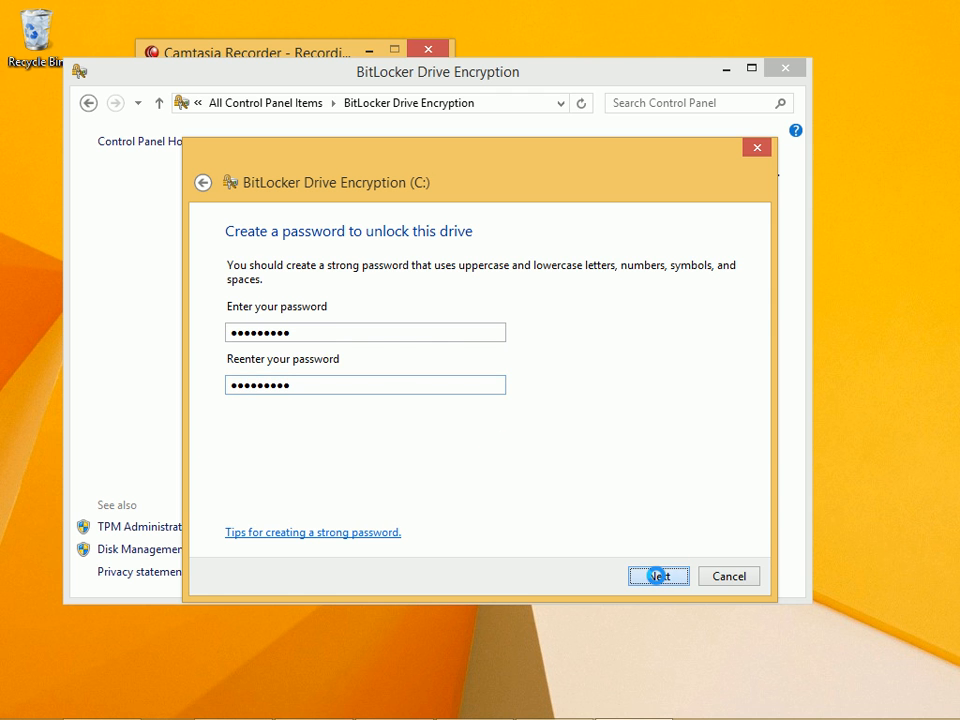
# Step: Back up the recovery key to the Microsoft account and continue to the encryption-amount step
pyautogui.click(656, 576)
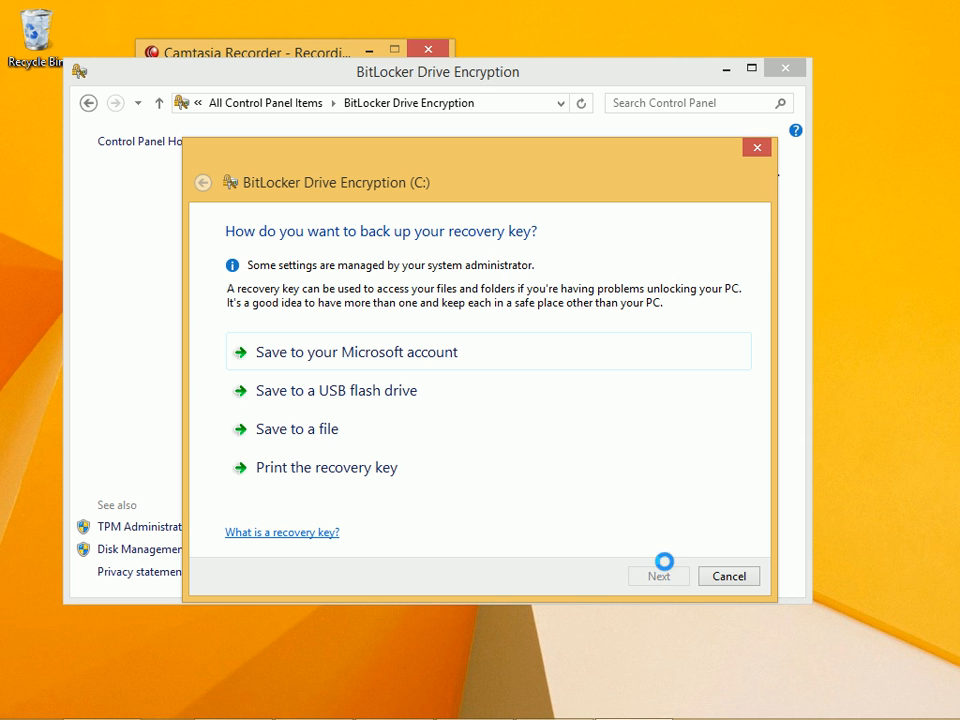
pyautogui.moveTo(376, 362)
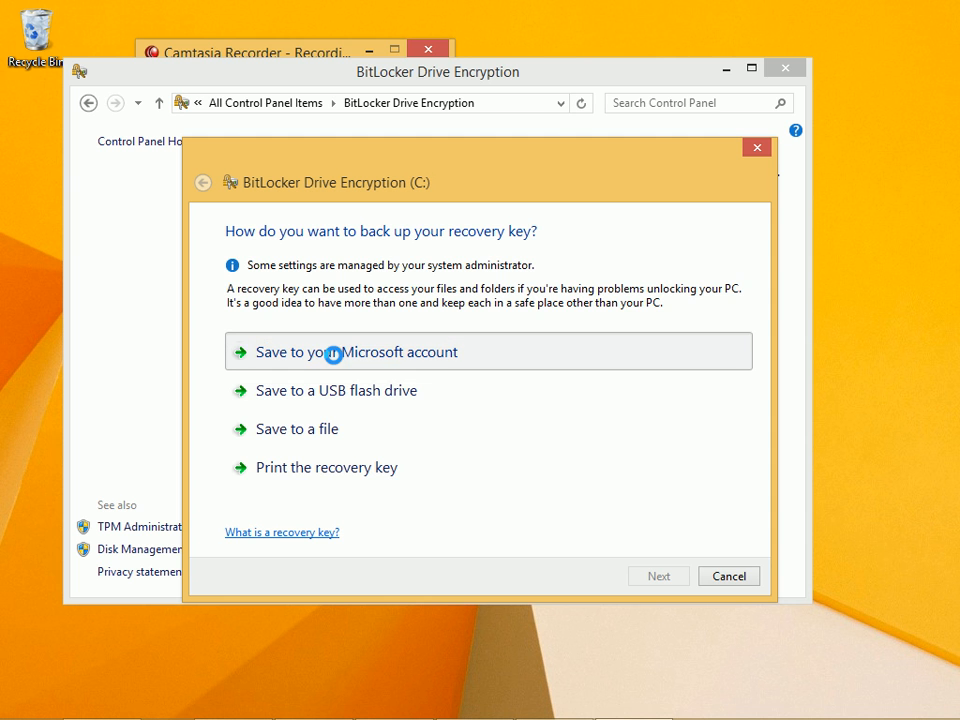
pyautogui.click(346, 352)
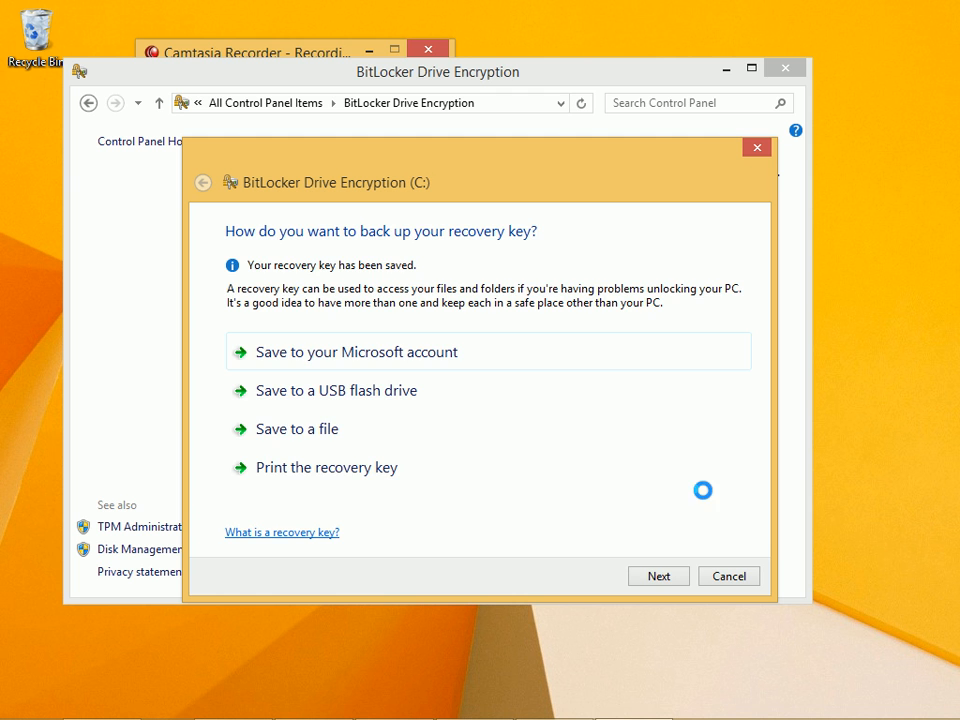
pyautogui.click(658, 576)
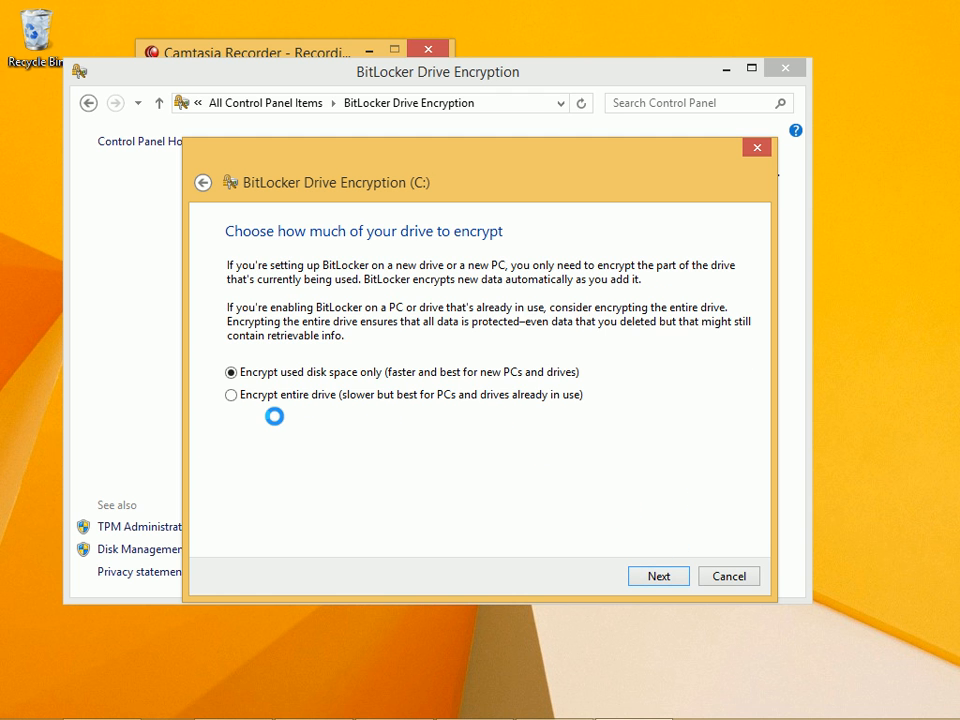
# Step: Select Encrypt entire drive, then cancel setup to raise the confirmation prompt
pyautogui.click(232, 394)
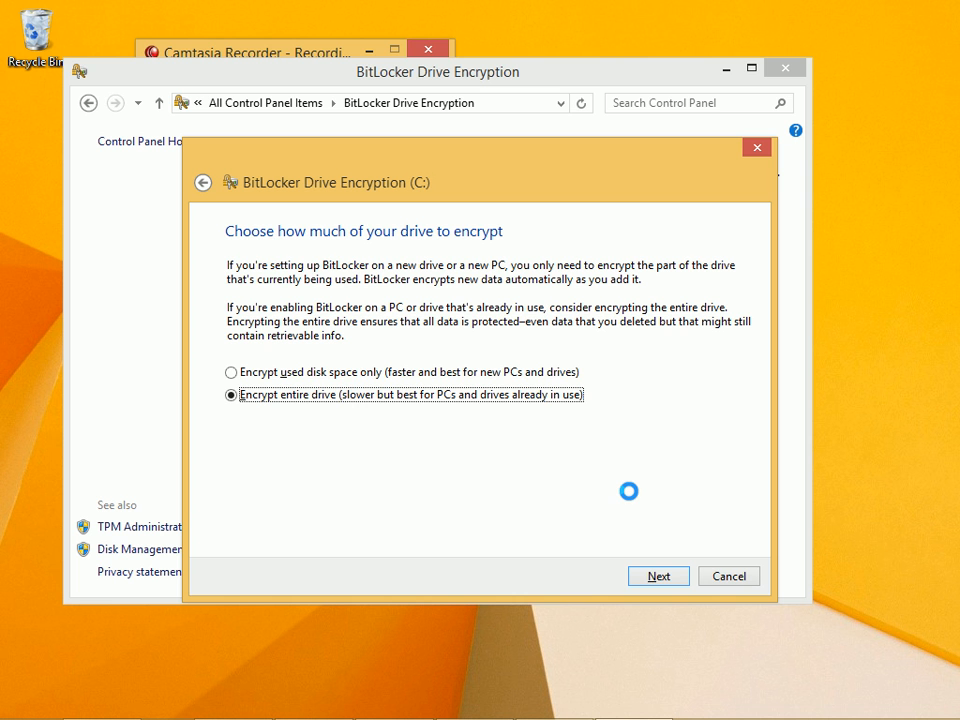
pyautogui.click(756, 148)
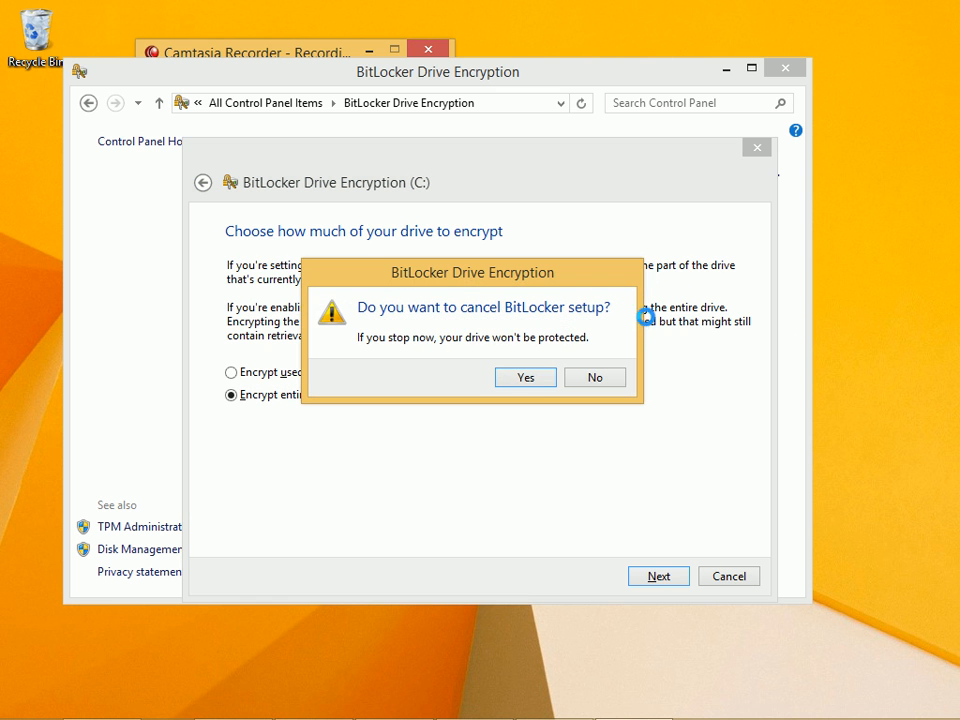